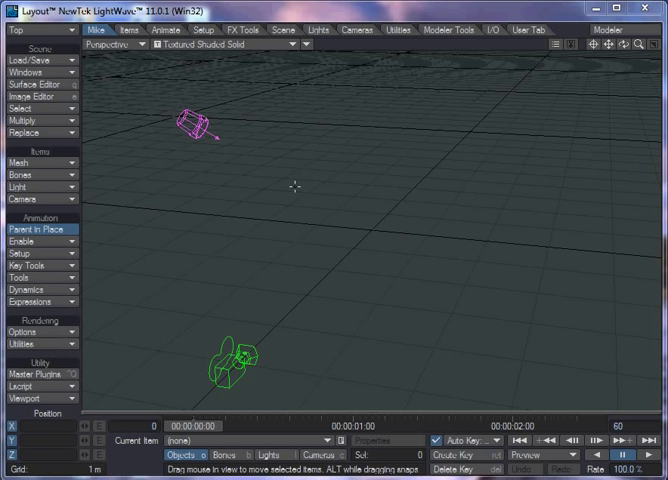
Add a ComplexVM volume object from the VoluMedic tools, bringing up its properties.
left_click(36, 340)
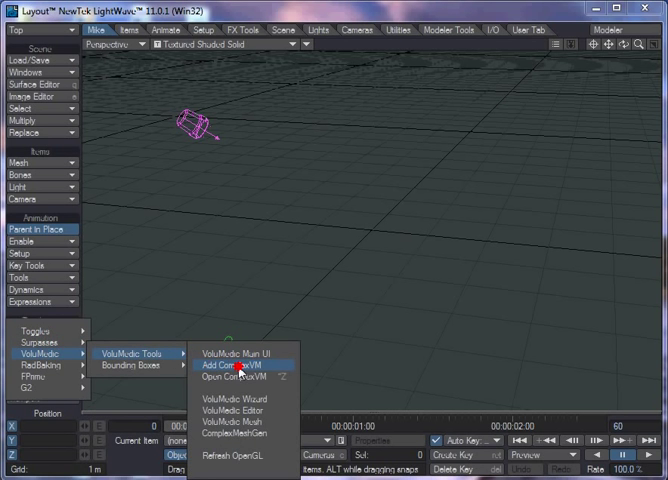
left_click(232, 366)
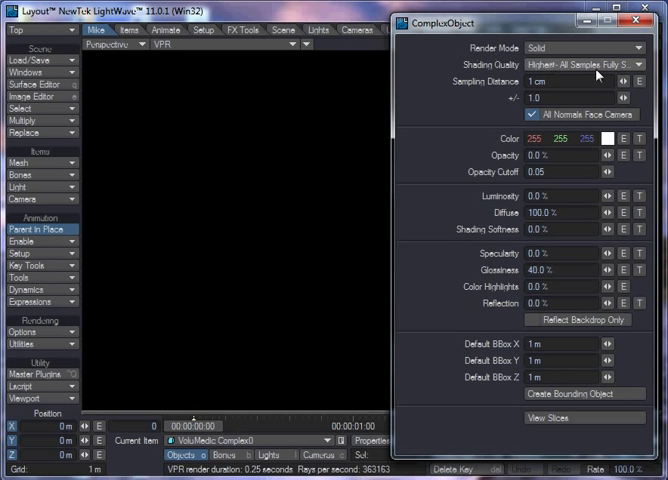
mouse_move(420, 48)
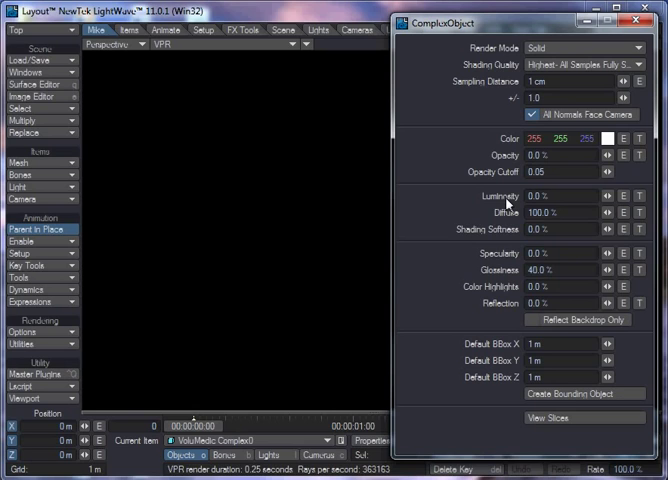
mouse_move(506, 236)
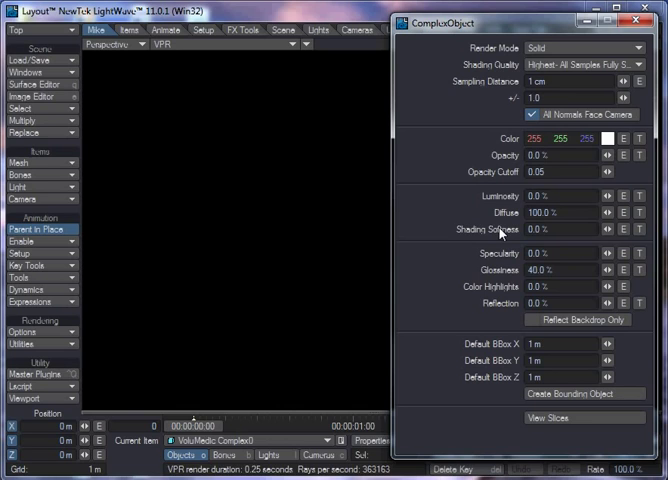
mouse_move(482, 270)
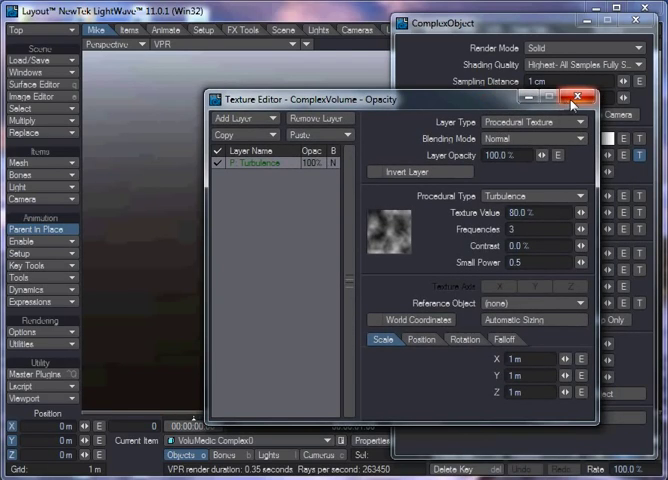
Preview the turbulence volume in VPR, keeping the Solid render mode.
left_click(580, 98)
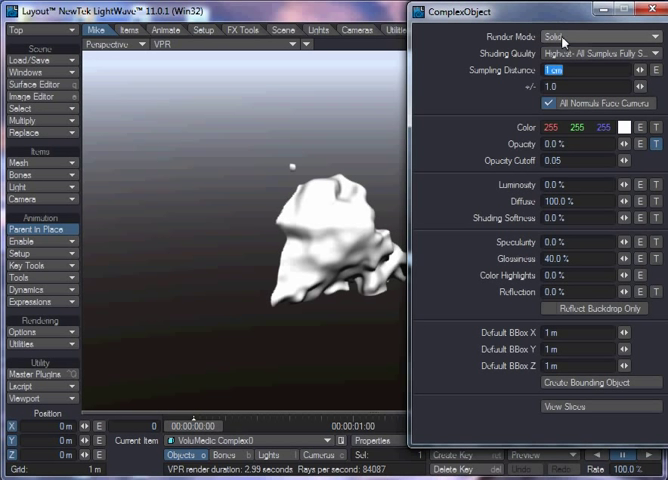
left_click(576, 36)
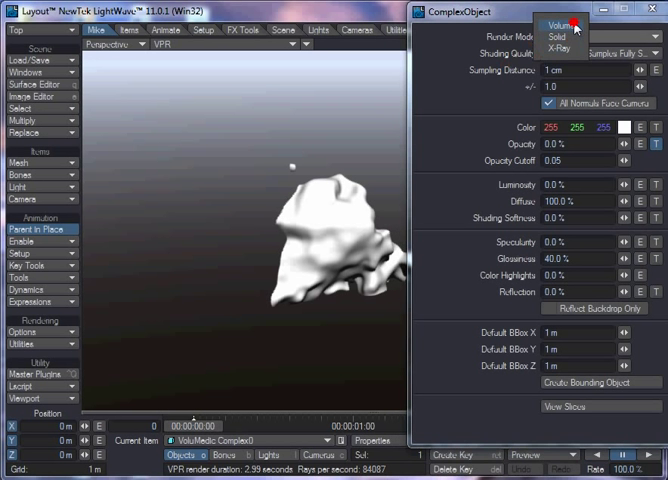
left_click(564, 24)
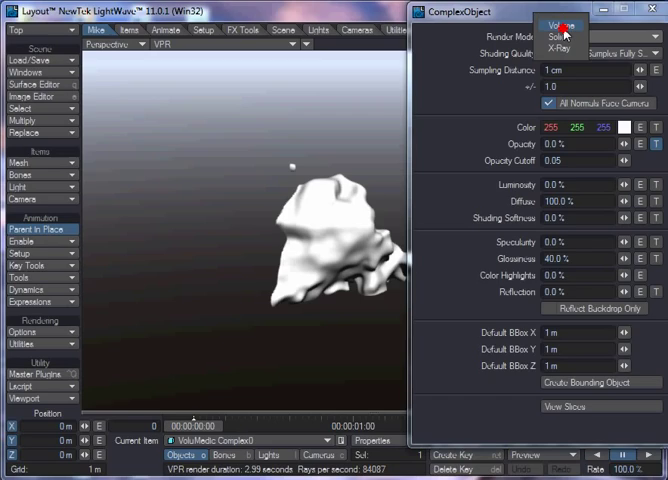
left_click(560, 20)
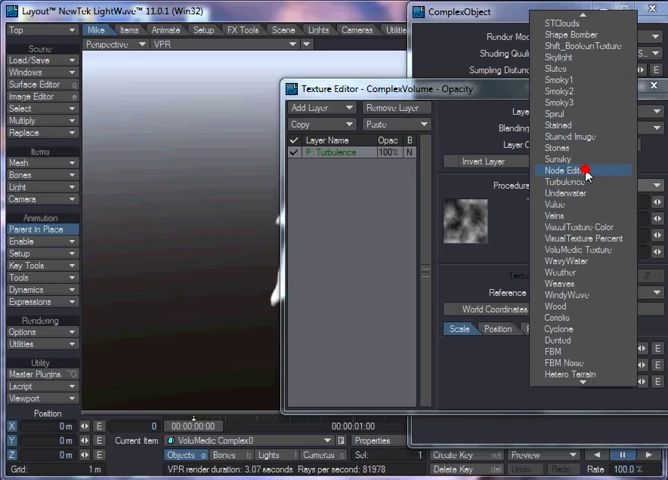
Set the opacity texture's Procedural Type to Node Editor and bring up its node network.
left_click(568, 170)
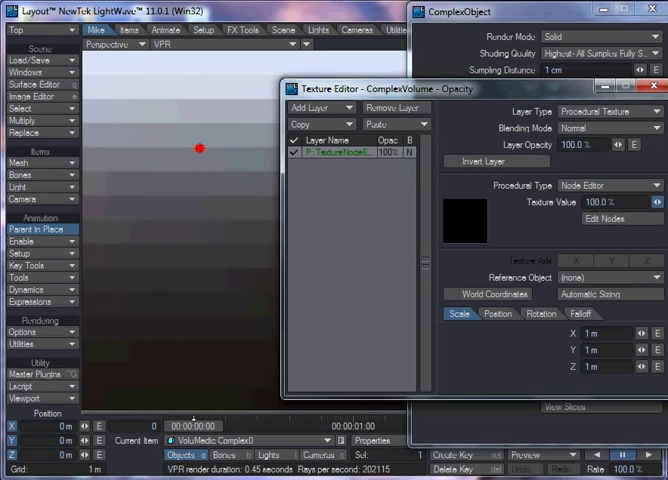
left_click(620, 218)
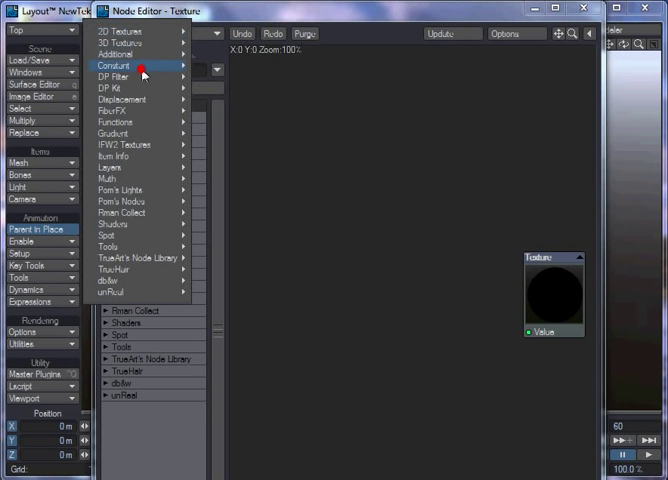
mouse_move(130, 132)
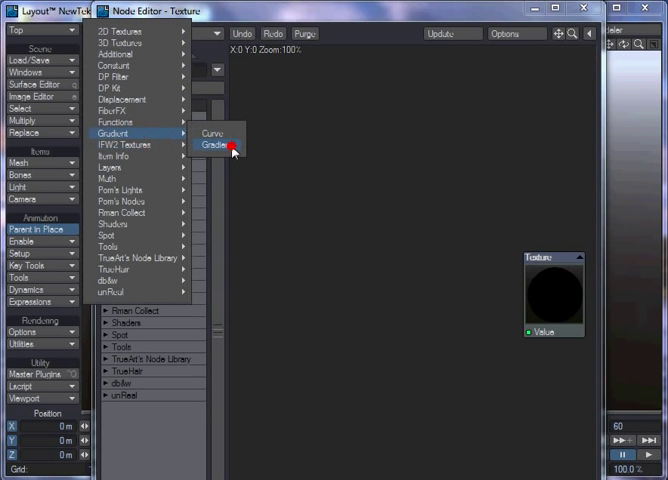
Add a Gradient node driving the Texture Value and bring up its settings.
left_click(216, 148)
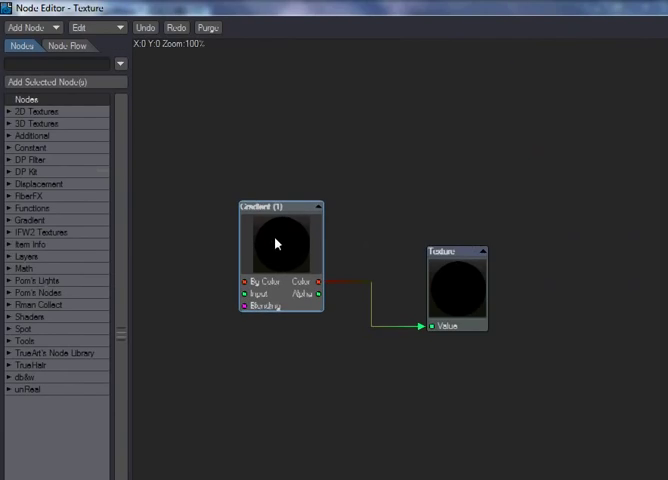
double_click(278, 244)
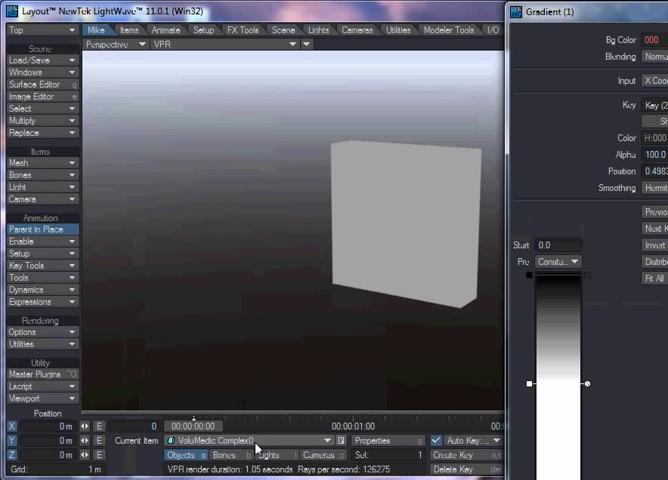
Rotate the volume block to view its edge, then shift a gradient key to thin it into a stepped slab.
left_click(264, 456)
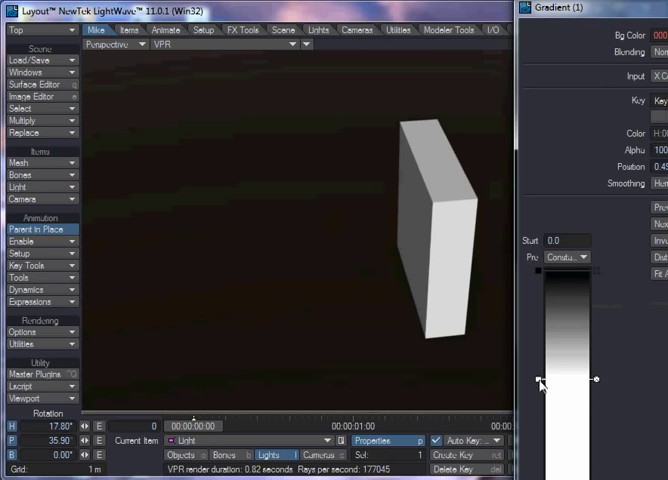
left_click_drag(540, 380, 540, 308)
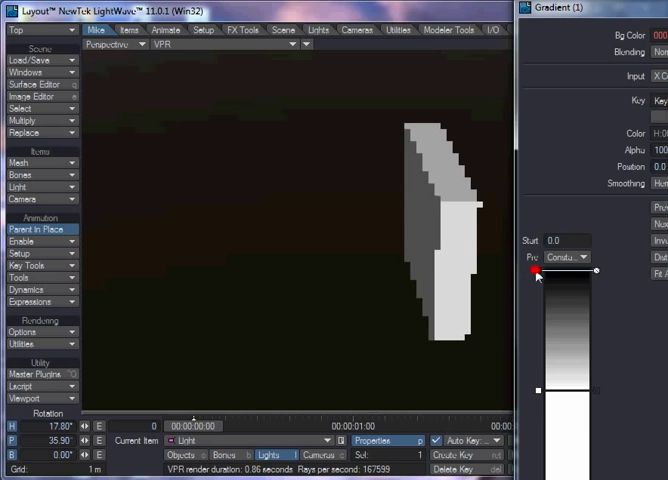
left_click_drag(538, 272, 538, 336)
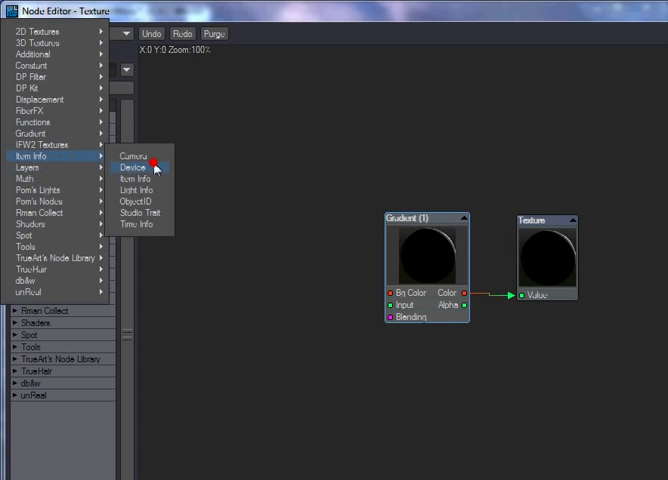
Add an Item Info node reading the emitter item, then a Spot Info node.
left_click(128, 166)
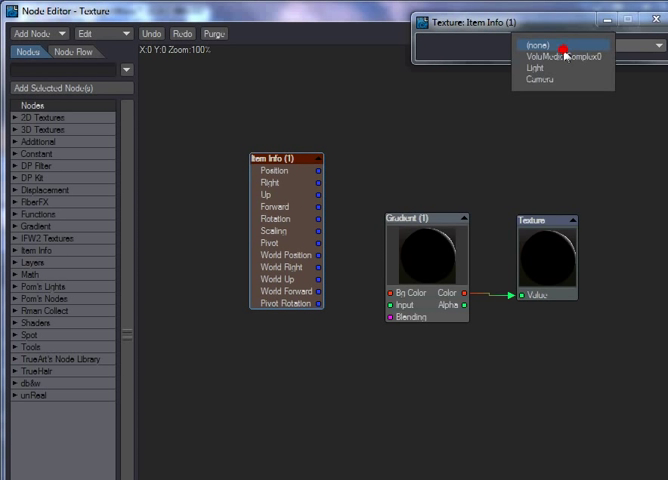
left_click(560, 46)
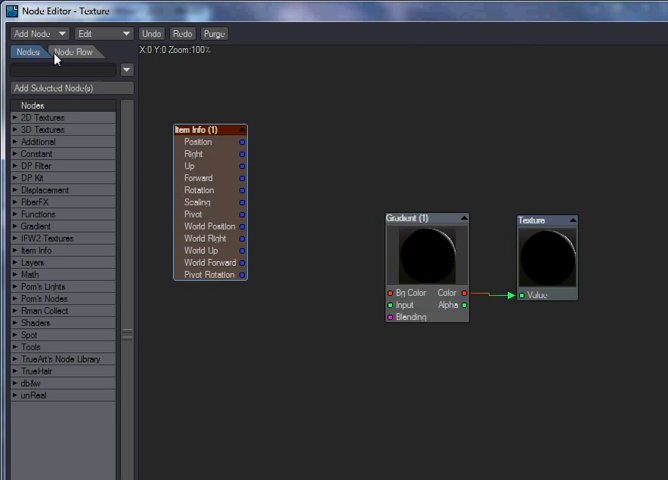
left_click(40, 32)
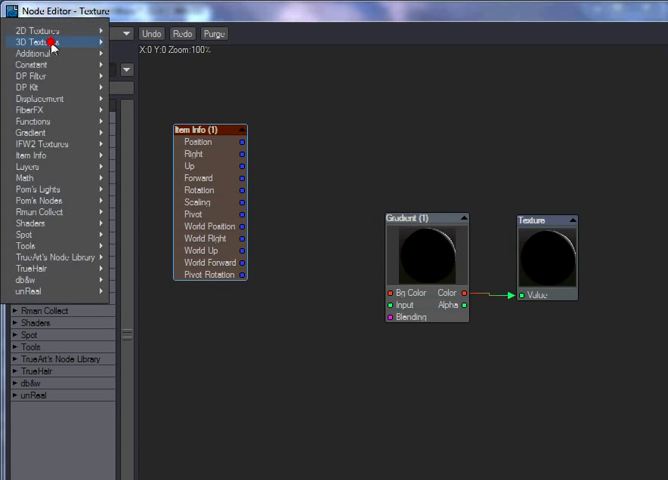
mouse_move(44, 200)
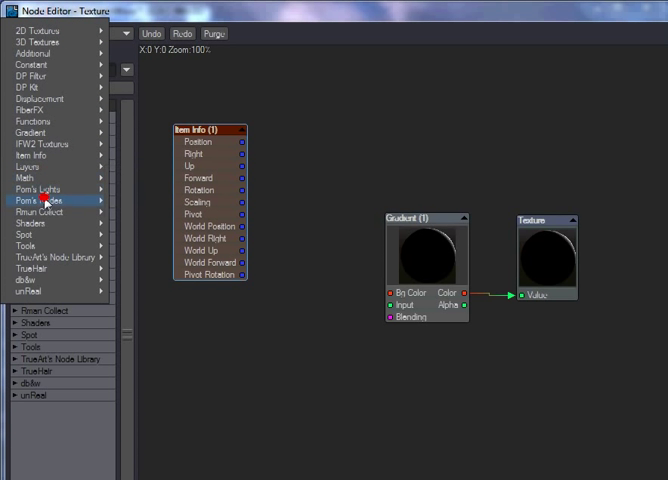
mouse_move(30, 234)
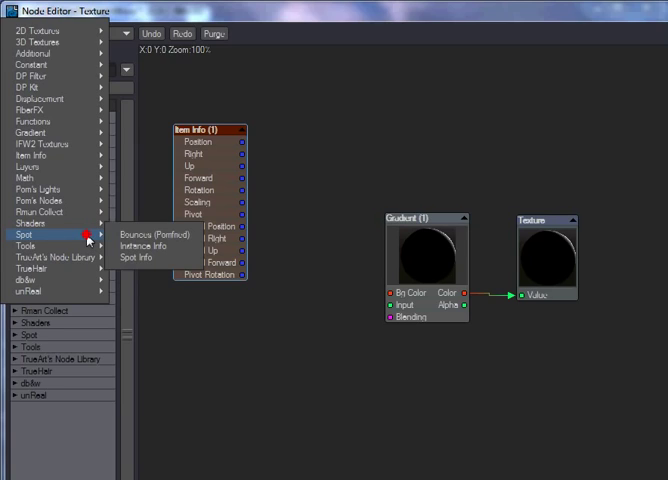
left_click(140, 256)
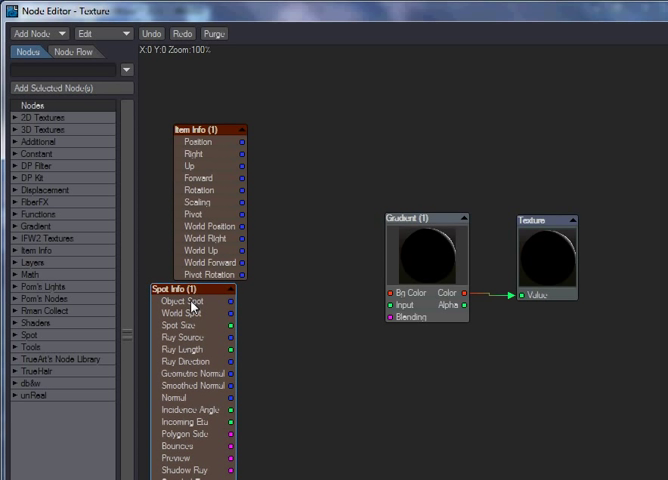
Add a vector Distance node fed by Spot Info's Object Spot and Item Info's Position.
left_click(36, 32)
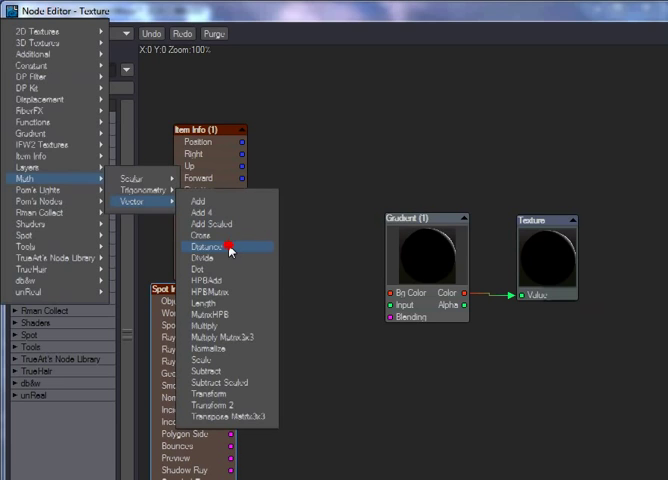
left_click(206, 244)
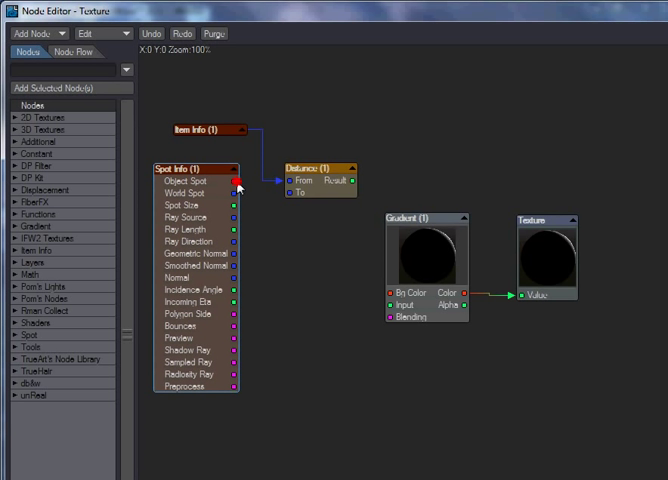
left_click_drag(236, 180, 352, 184)
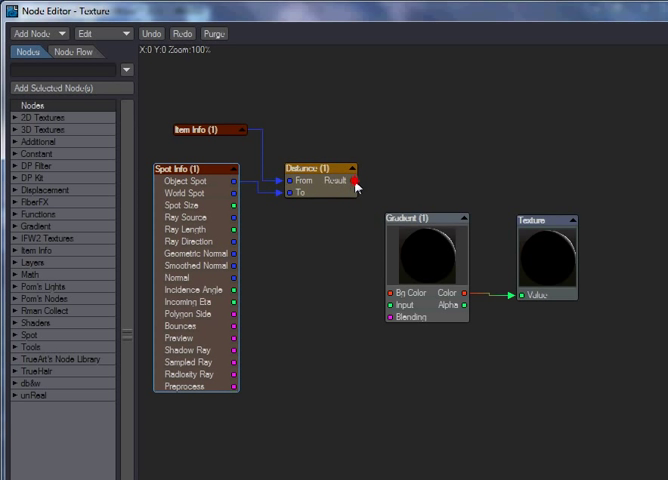
left_click_drag(354, 180, 392, 304)
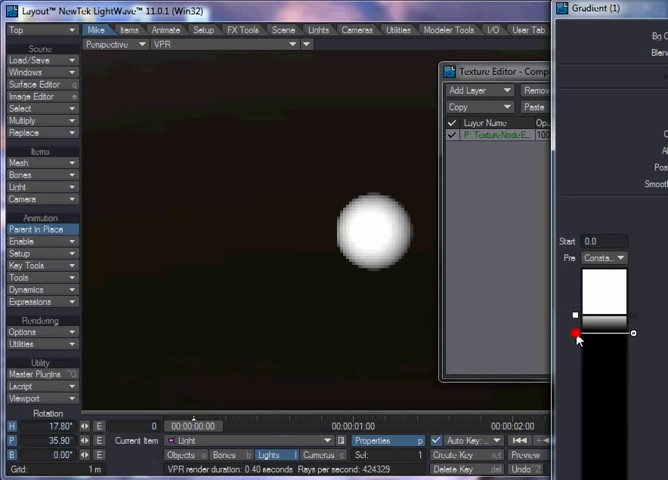
Drag the gradient keys to change the sphere's brightness falloff in VPR.
left_click_drag(576, 334, 576, 320)
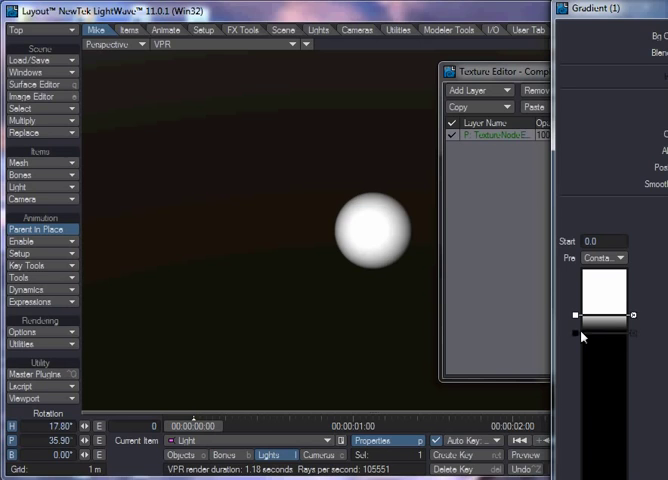
left_click_drag(580, 318, 584, 388)
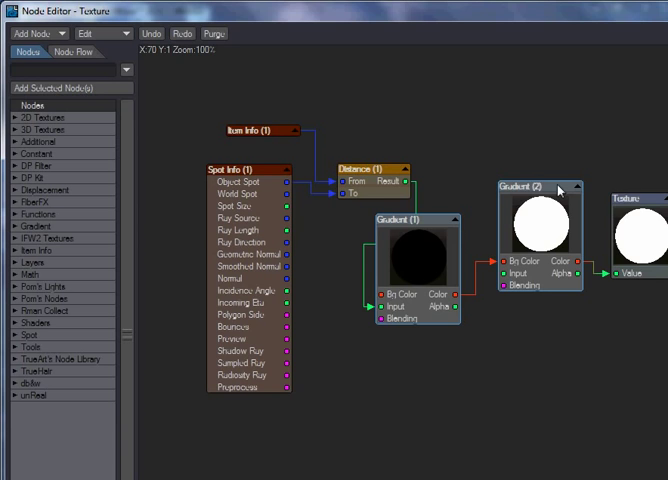
Bring up the settings of the new Gradient node fed by the Distance result.
double_click(524, 188)
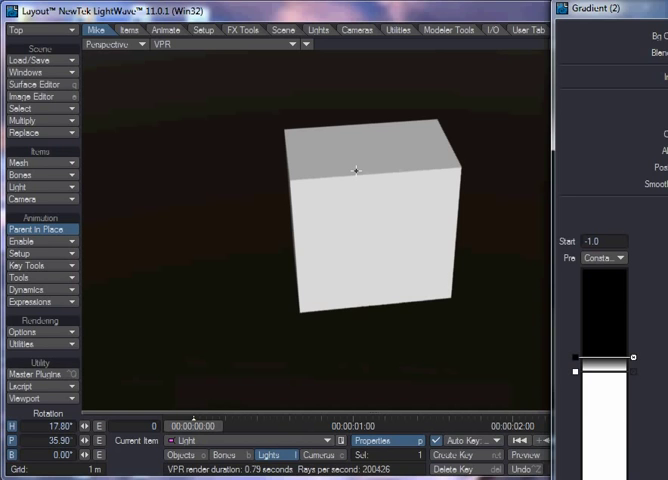
mouse_move(310, 176)
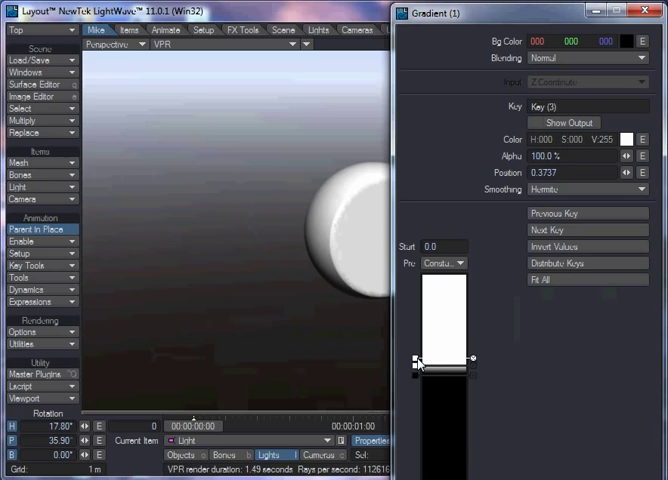
mouse_move(604, 144)
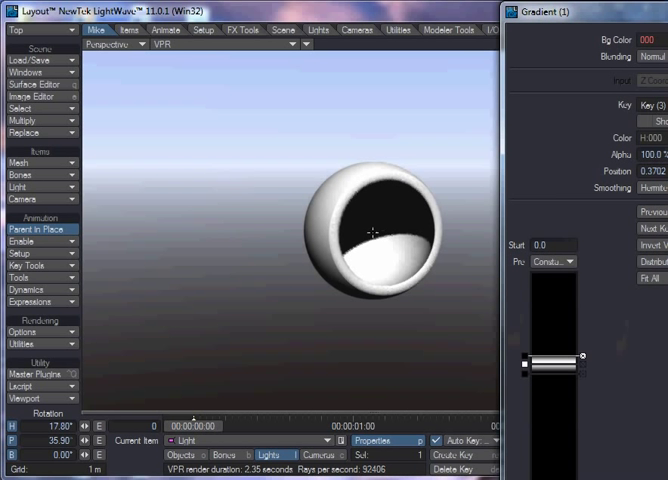
mouse_move(416, 192)
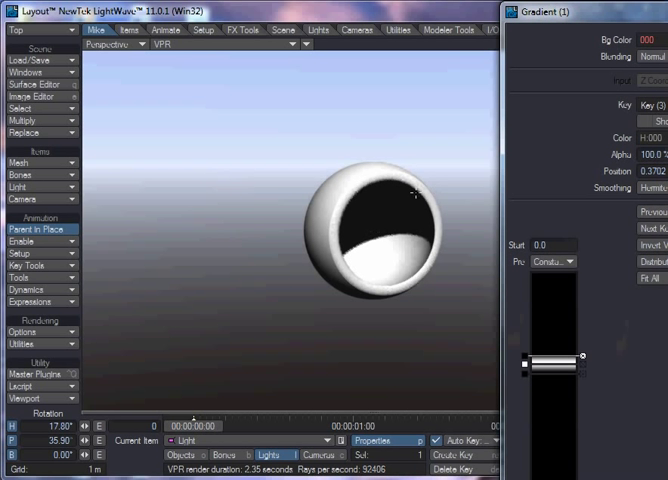
mouse_move(528, 360)
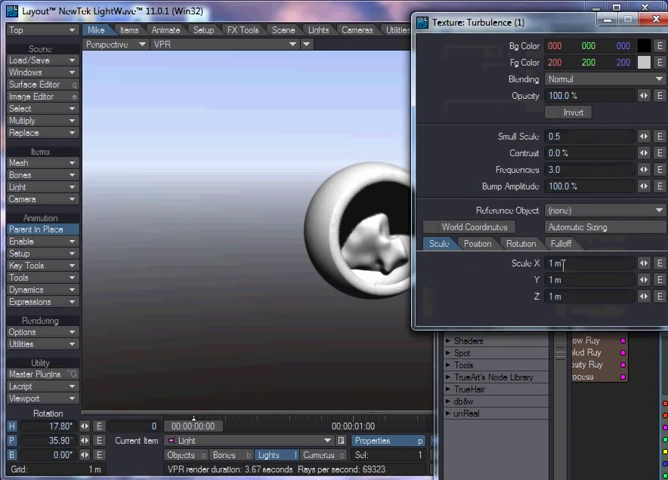
Set the Turbulence texture Scale to 10 cm for a finer core pattern.
type("10 cm")
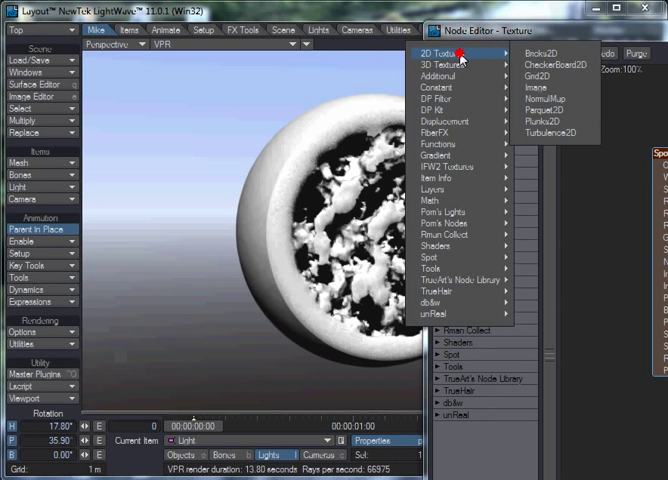
mouse_move(434, 64)
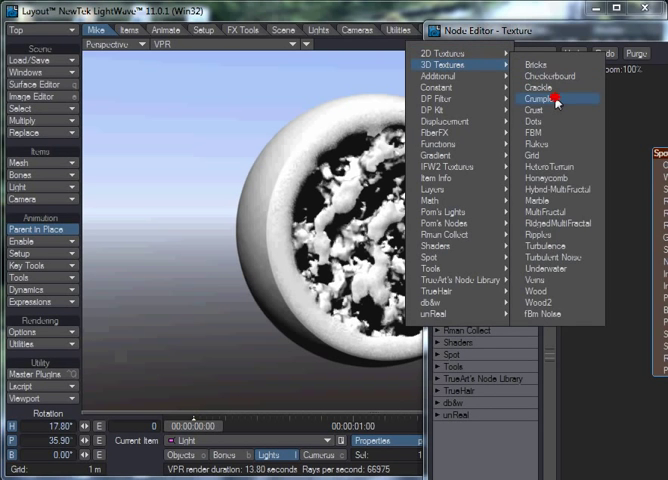
Add a Crumple 3D texture node to the volume's node network.
left_click(542, 100)
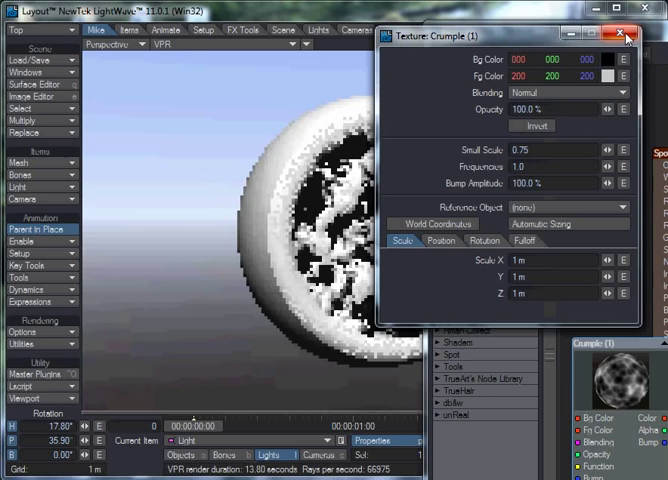
left_click(624, 36)
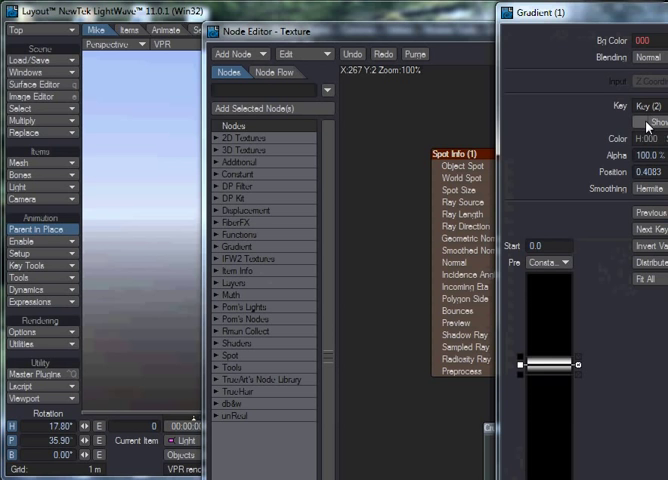
Add a scalar constant node and rename it 'Radius'.
left_click(632, 122)
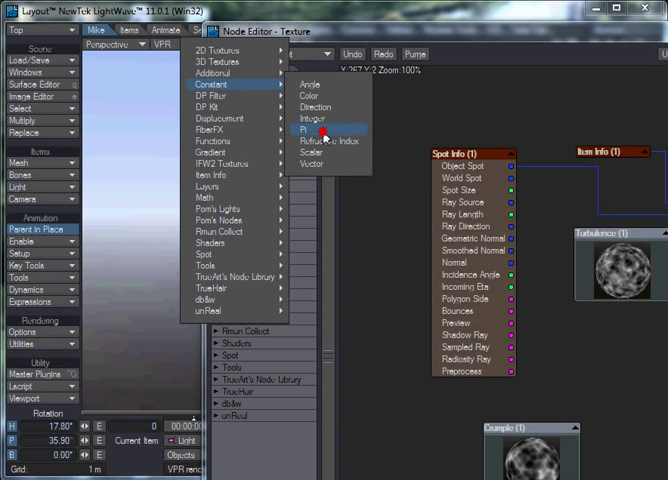
left_click(312, 148)
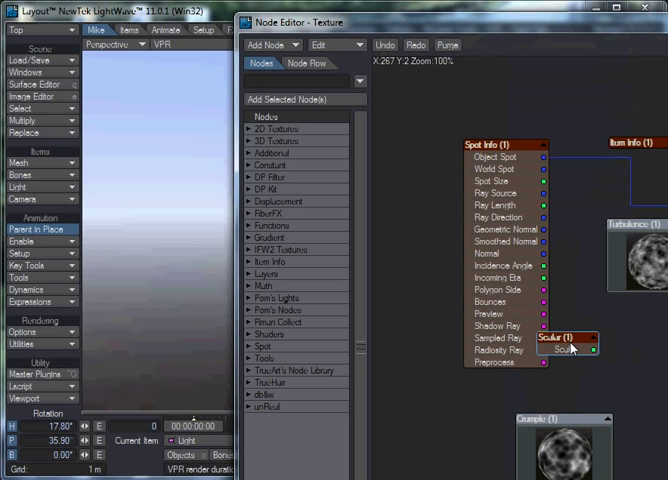
double_click(570, 338)
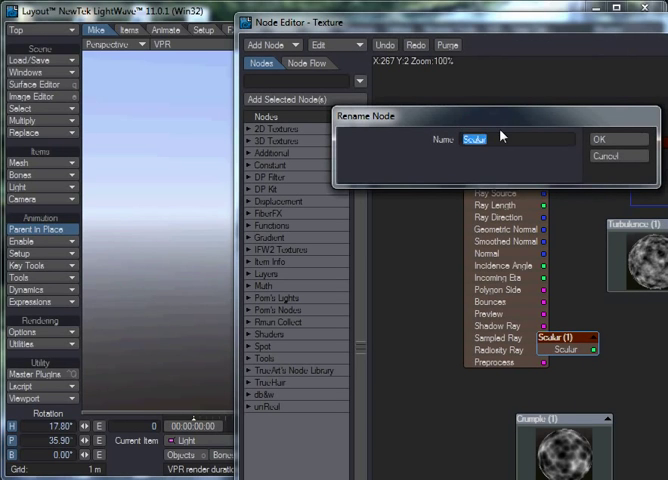
type("Radius")
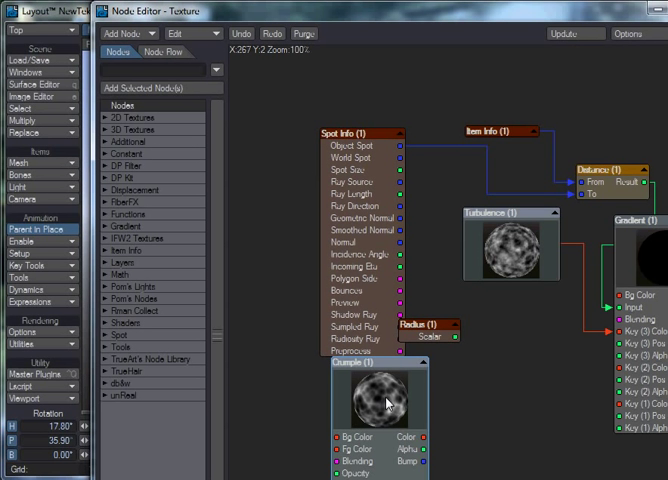
Add a scalar Multiply node and a scalar Add node to the network.
left_click(124, 32)
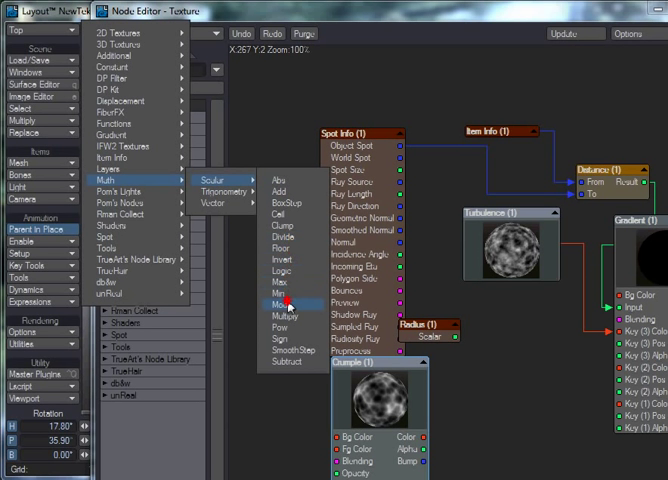
left_click(290, 314)
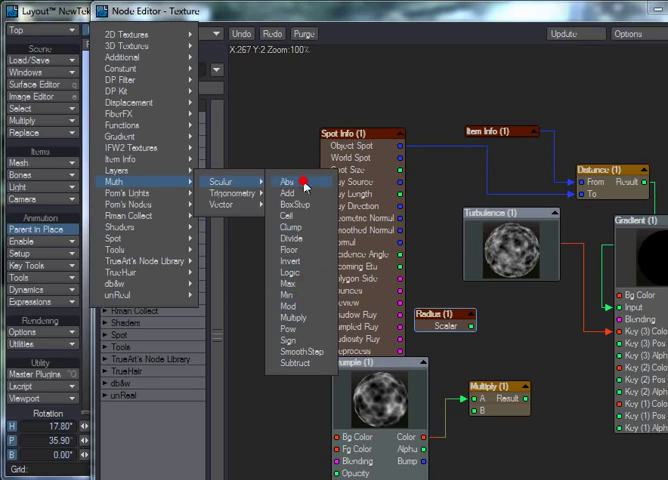
left_click(288, 192)
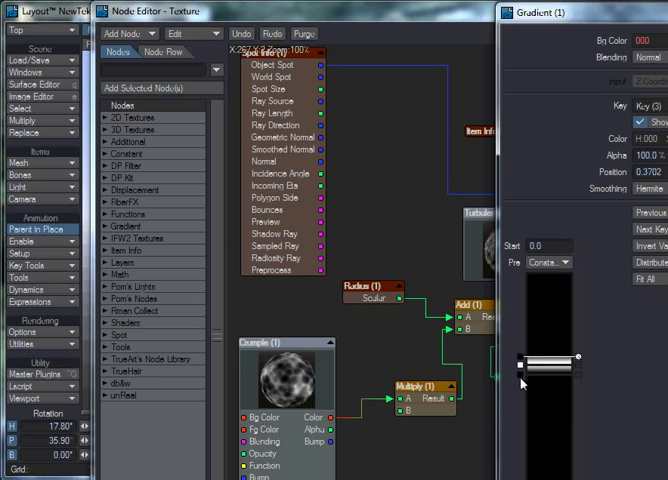
Set the first Add node's value to 0.1 and bring up Add (3)'s settings.
left_click_drag(528, 358, 528, 374)
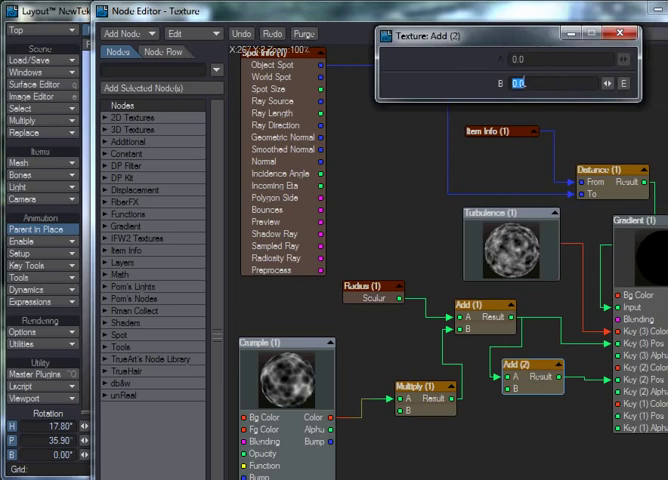
type("0.1")
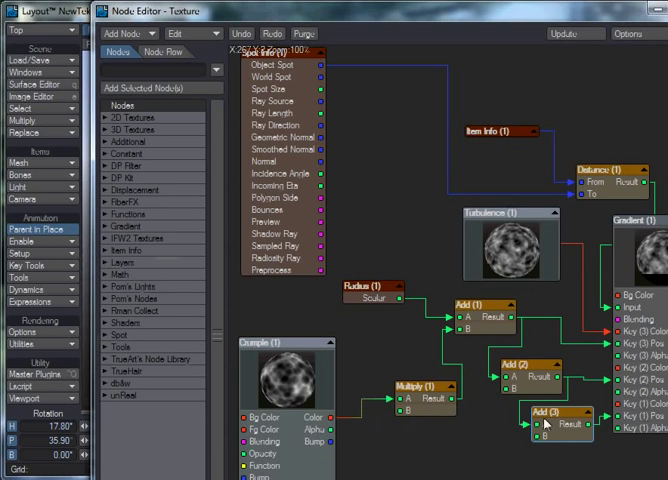
double_click(372, 286)
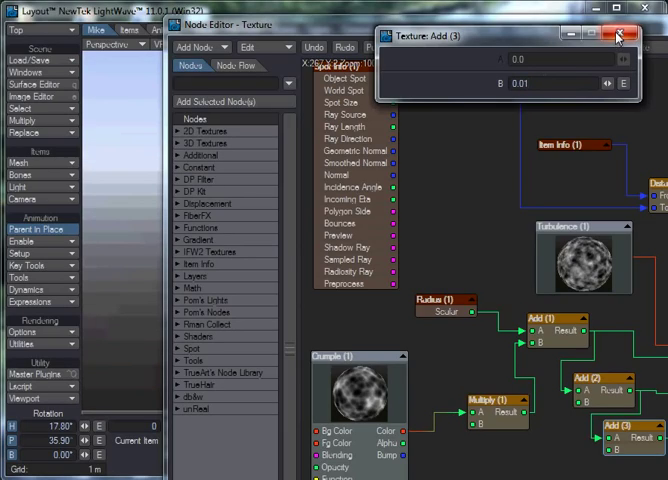
Close Add (3)'s panel and bring up the Crumple (1) texture settings.
left_click(616, 36)
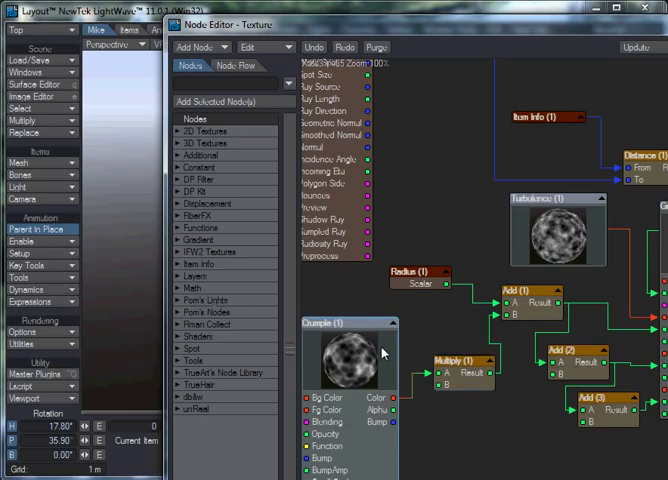
double_click(336, 340)
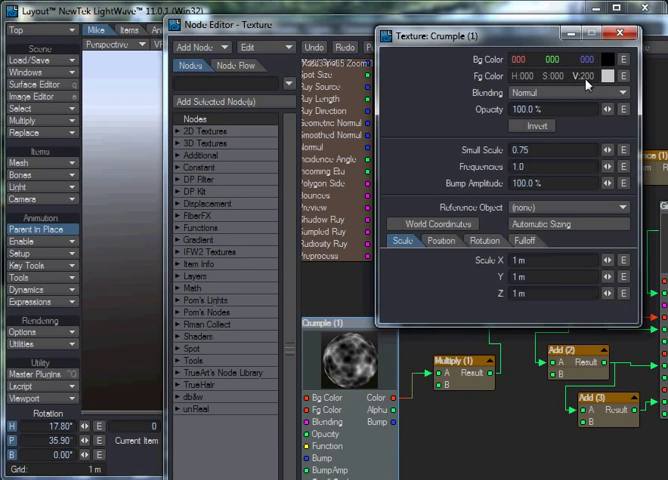